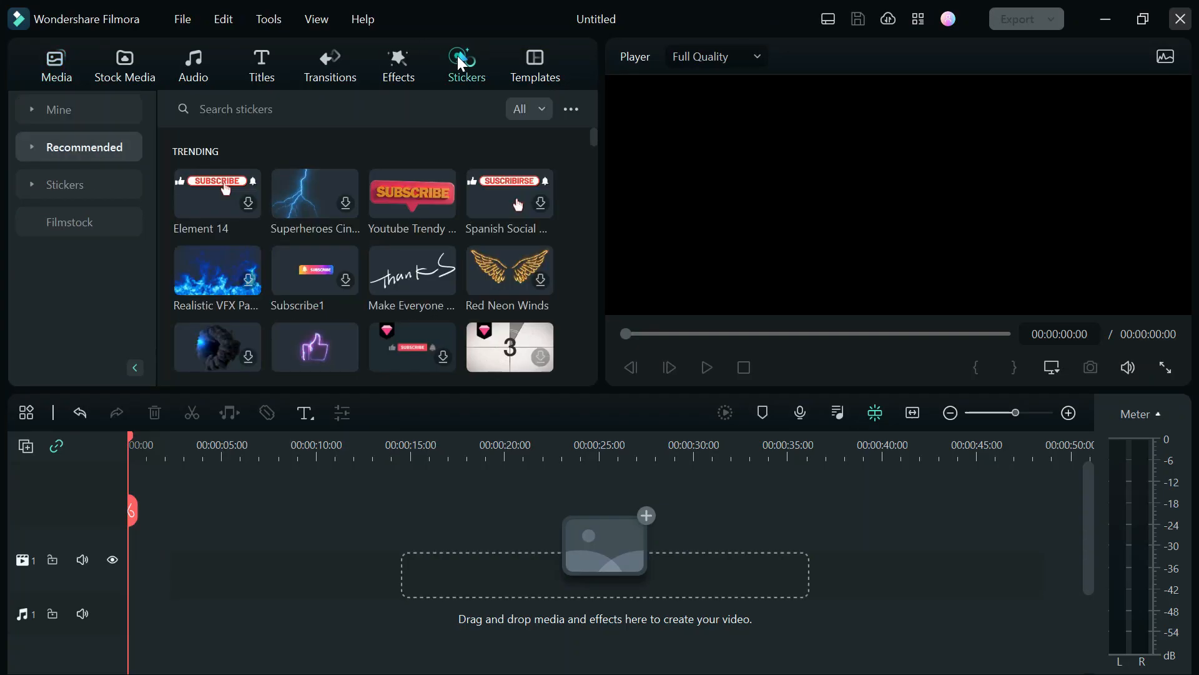
Search the sticker library for "superhero" stickers
text(superhero)
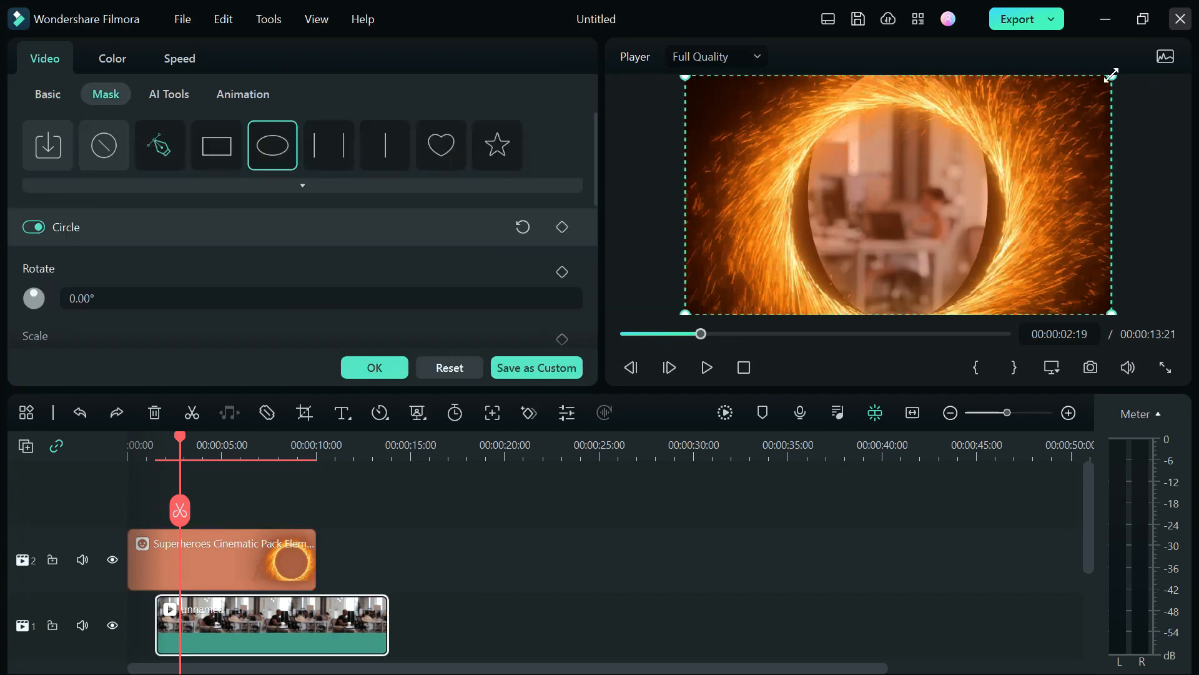
Apply a Circle mask to the office clip sized to fit inside the portal and confirm it
click(48, 93)
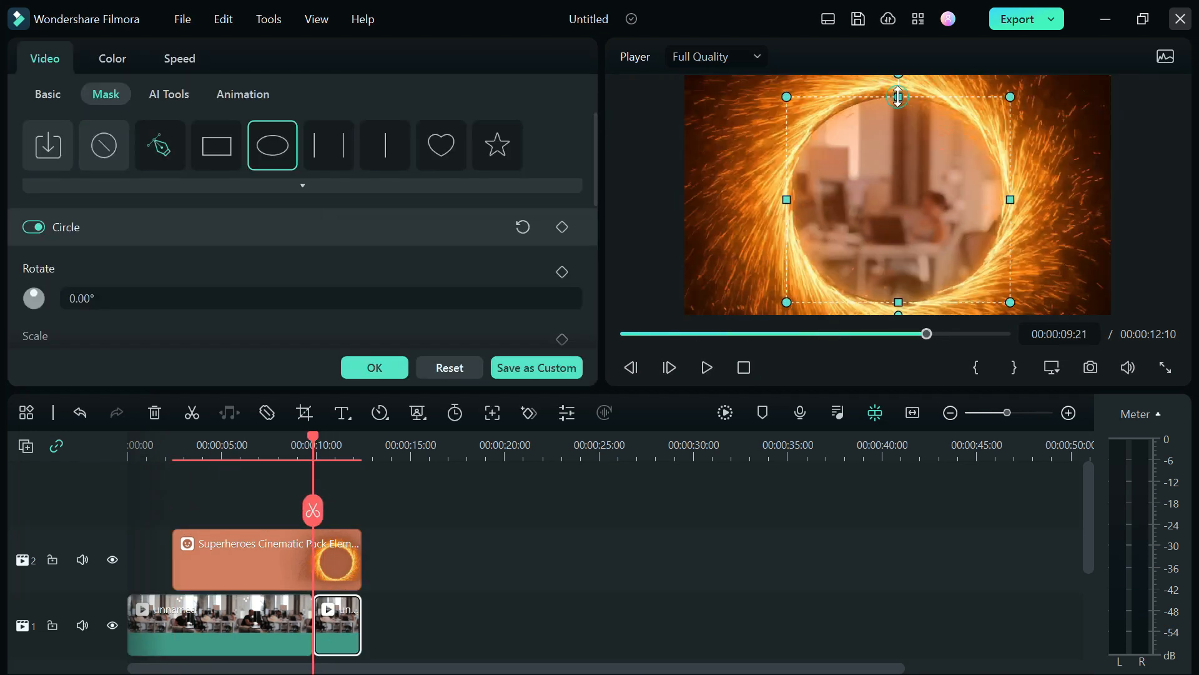
click(47, 94)
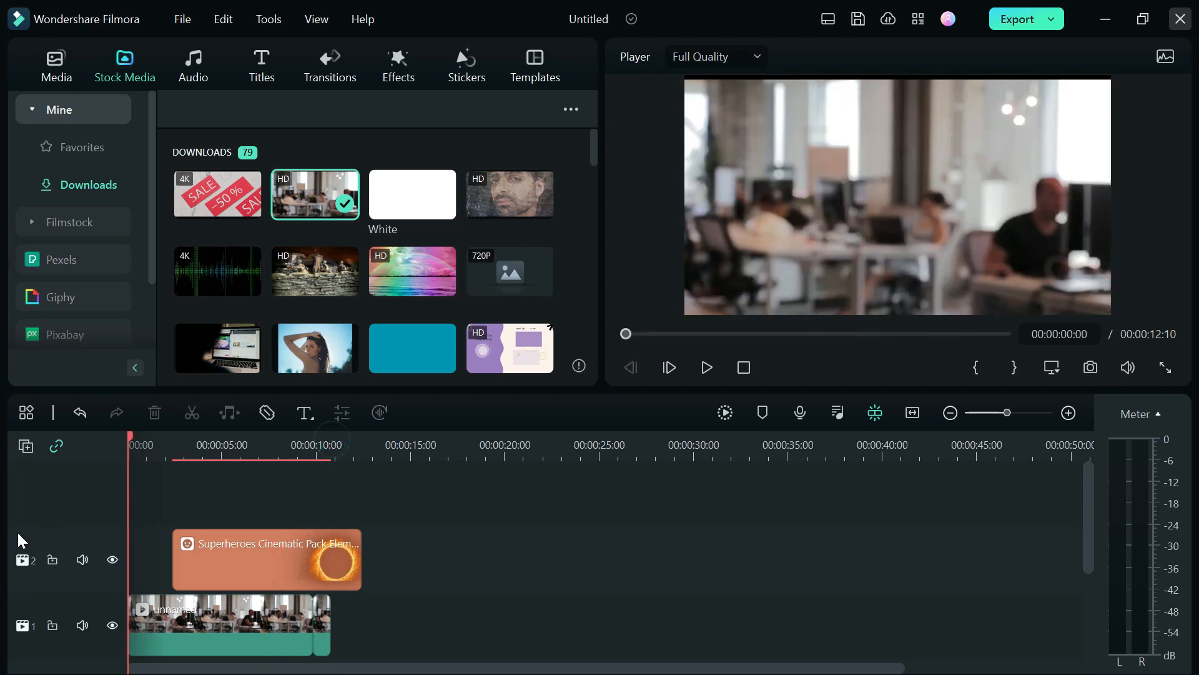
Play the timeline from the beginning to preview the portal effect
click(704, 368)
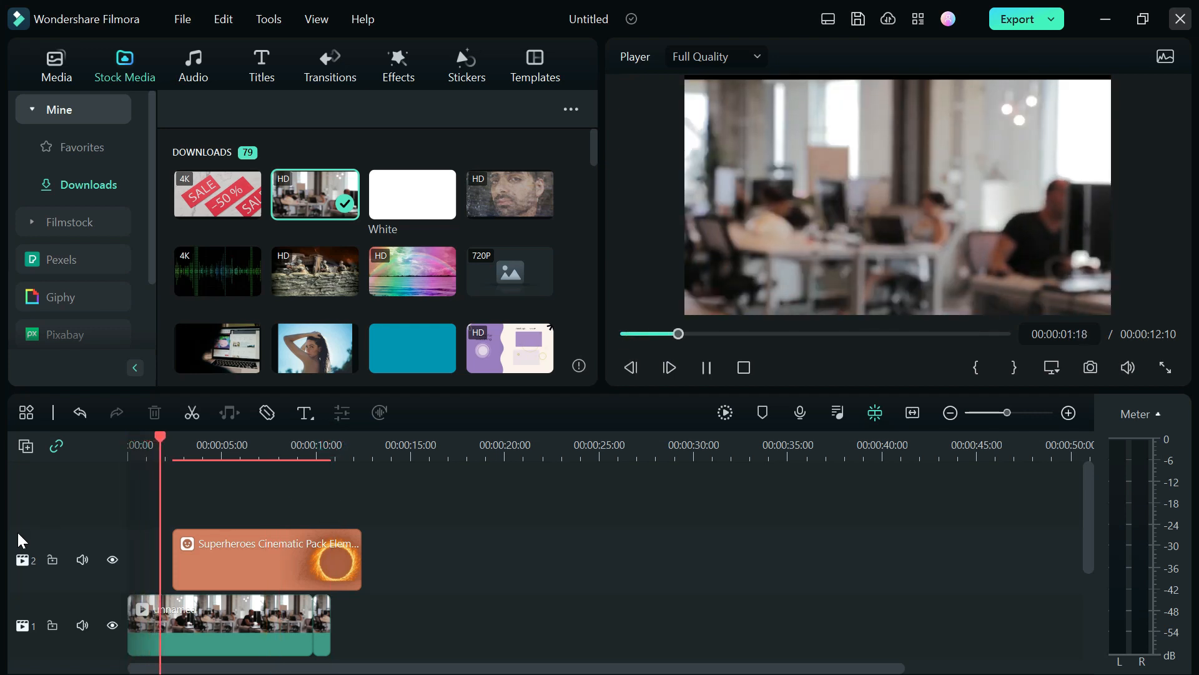